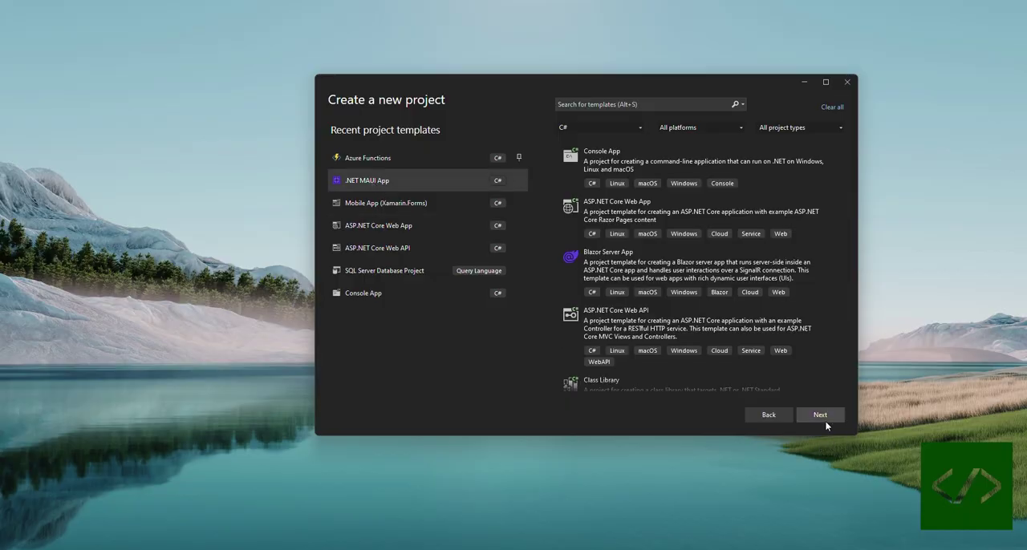
- Create a .NET MAUI App project named MAUISounds on .NET 7.0
left_click(818, 414)
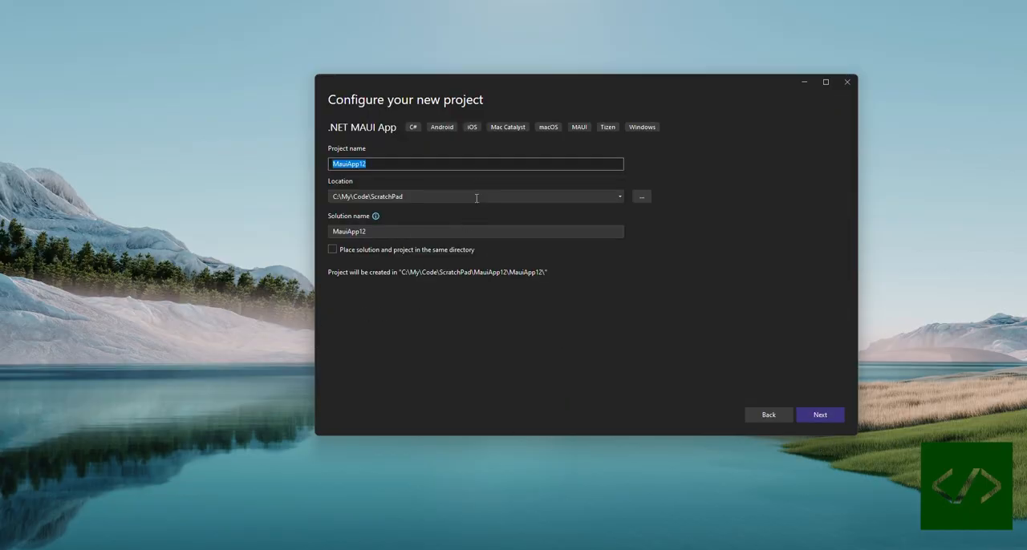
mouse_move(478, 186)
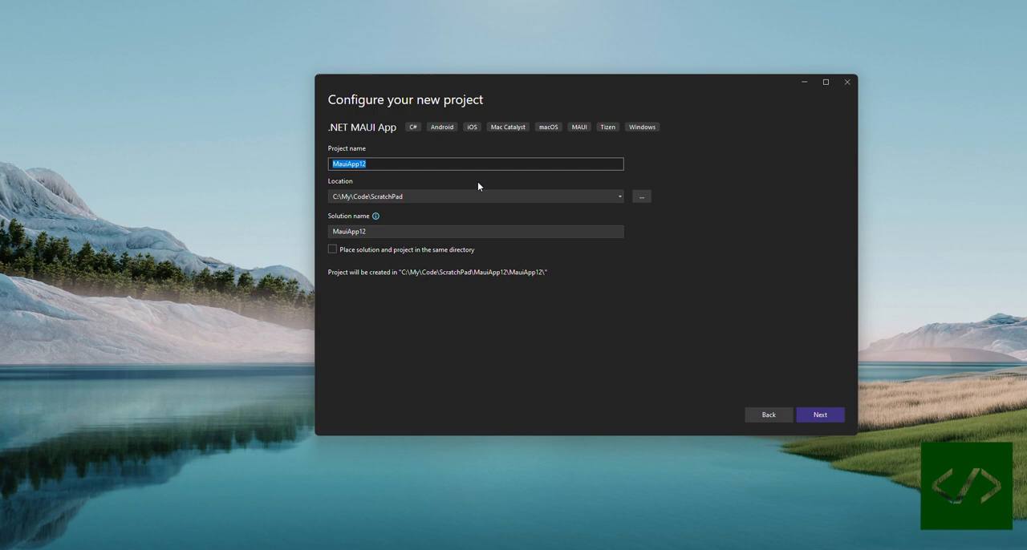
type("MAUISounds")
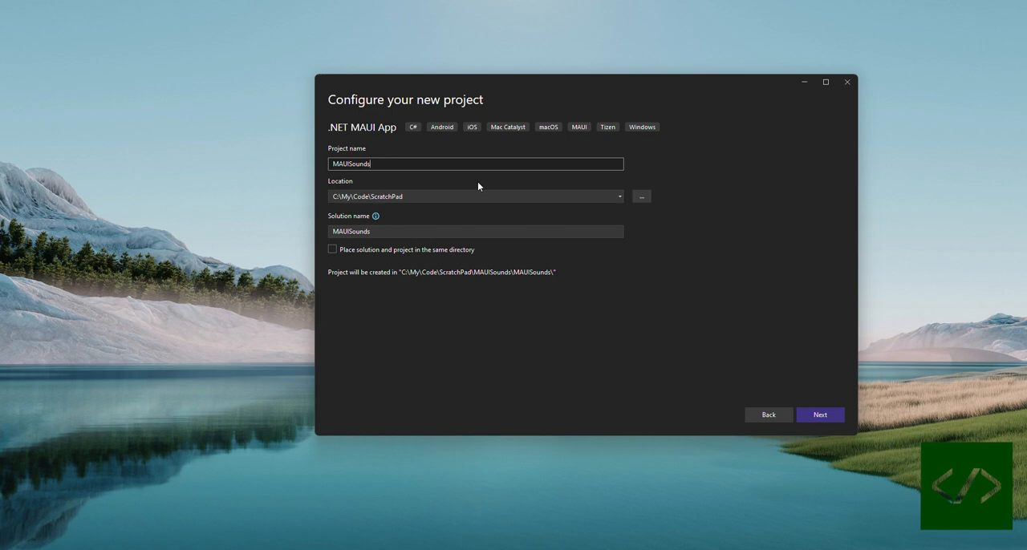
left_click(820, 414)
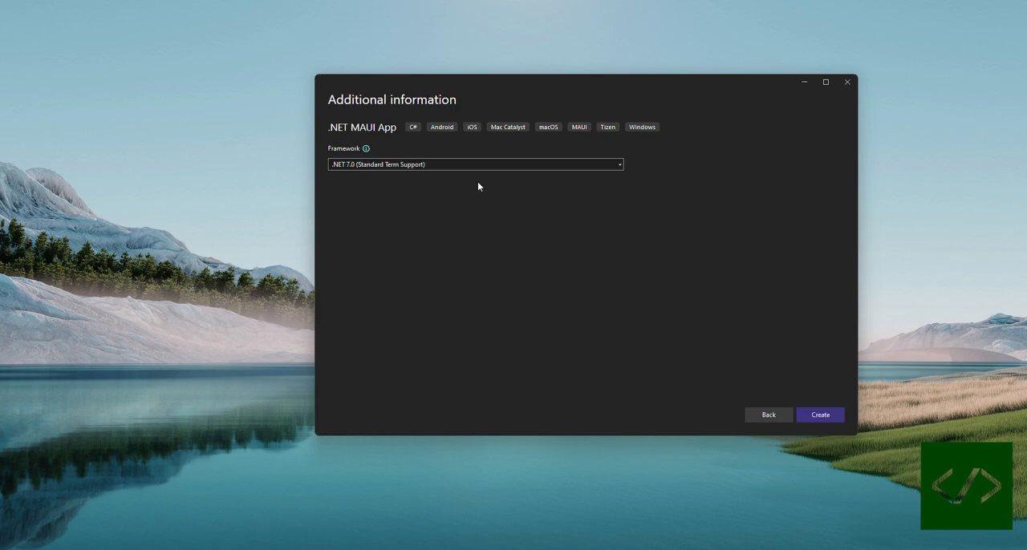
left_click(819, 413)
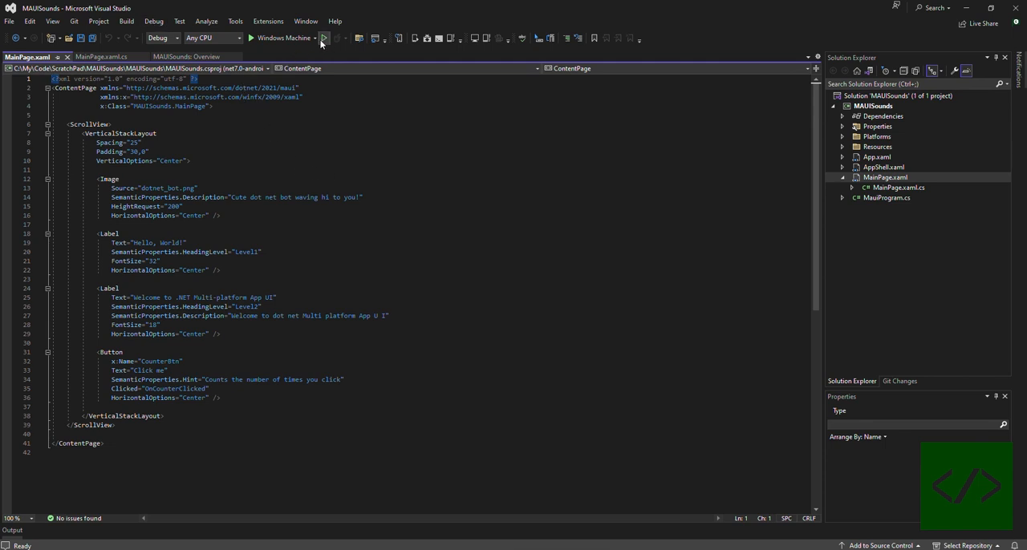
- Choose the Microsoft Surface Duo emulator as the run target and start debugging
left_click(339, 37)
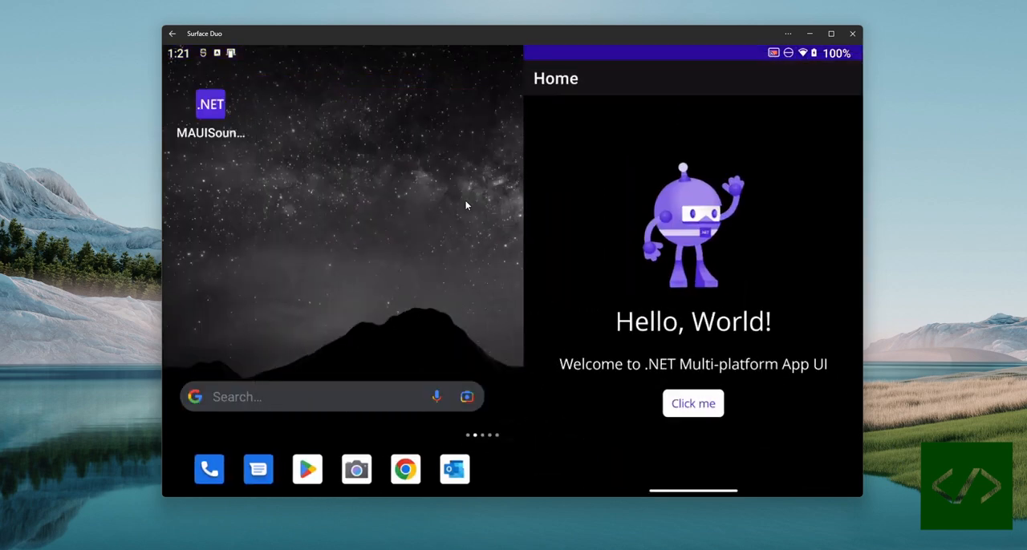
mouse_move(58, 50)
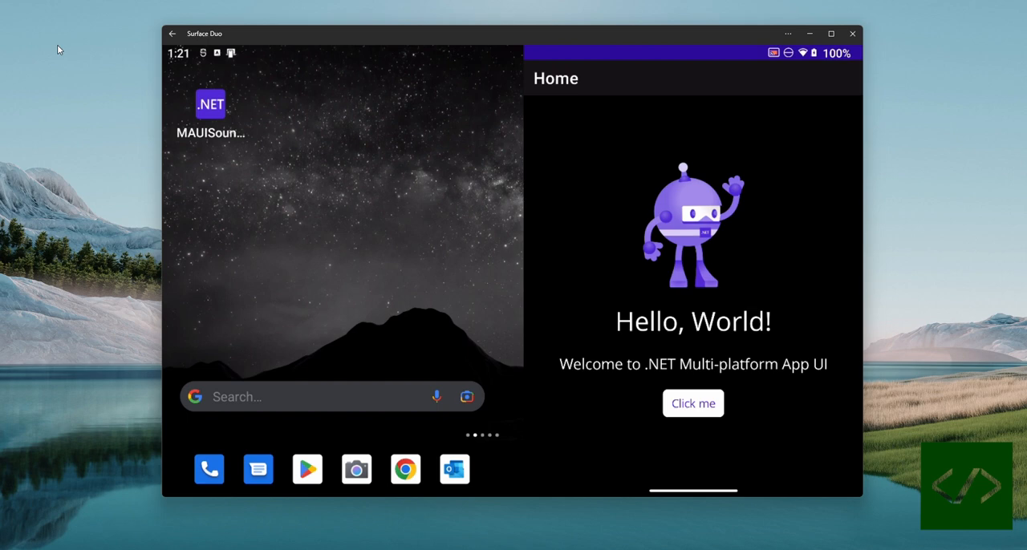
mouse_move(231, 116)
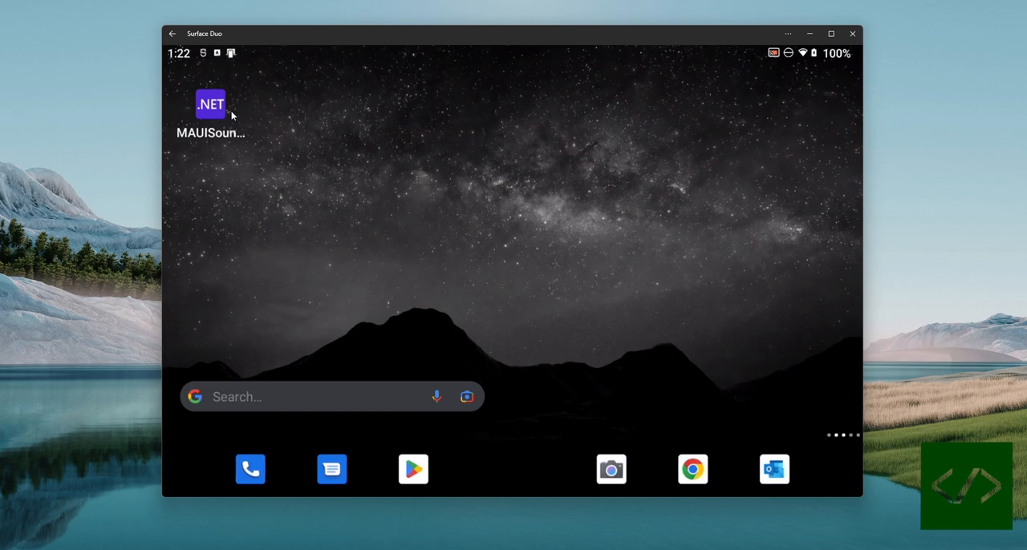
- Launch MAUISounds from its default .NET icon on the Surface Duo home screen
left_click(210, 104)
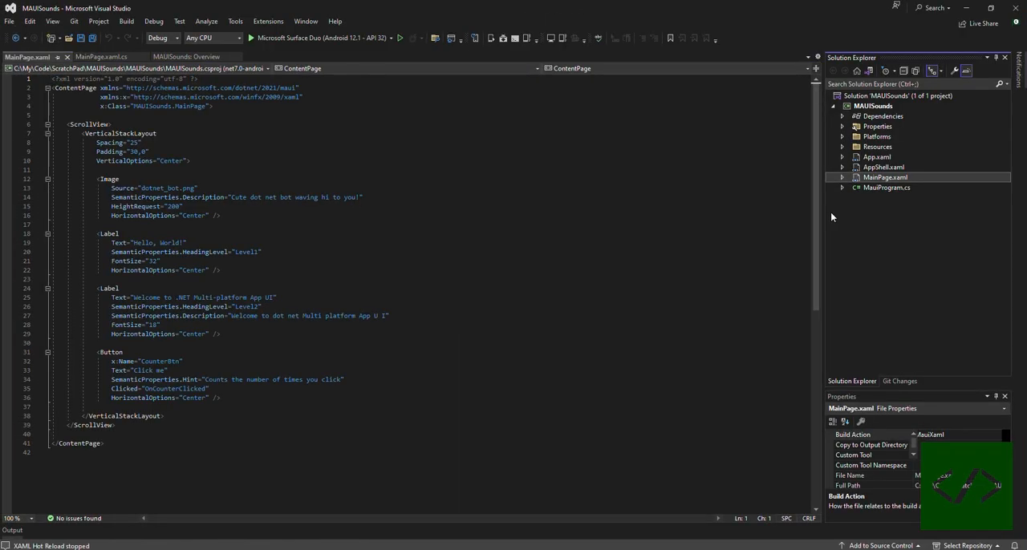
mouse_move(844, 151)
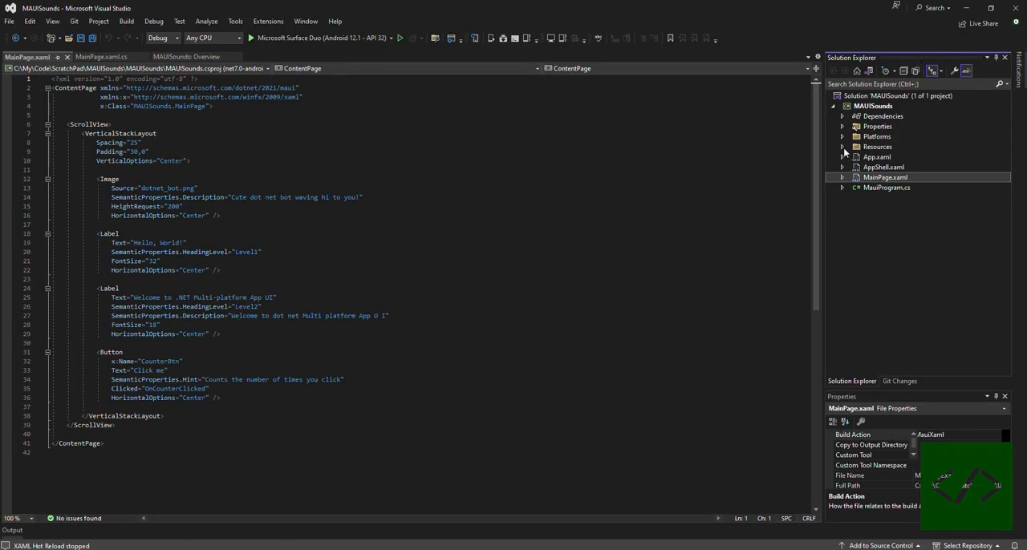
- Expand Resources and AppIcon in Solution Explorer to receive sound_logo.png
left_click(844, 148)
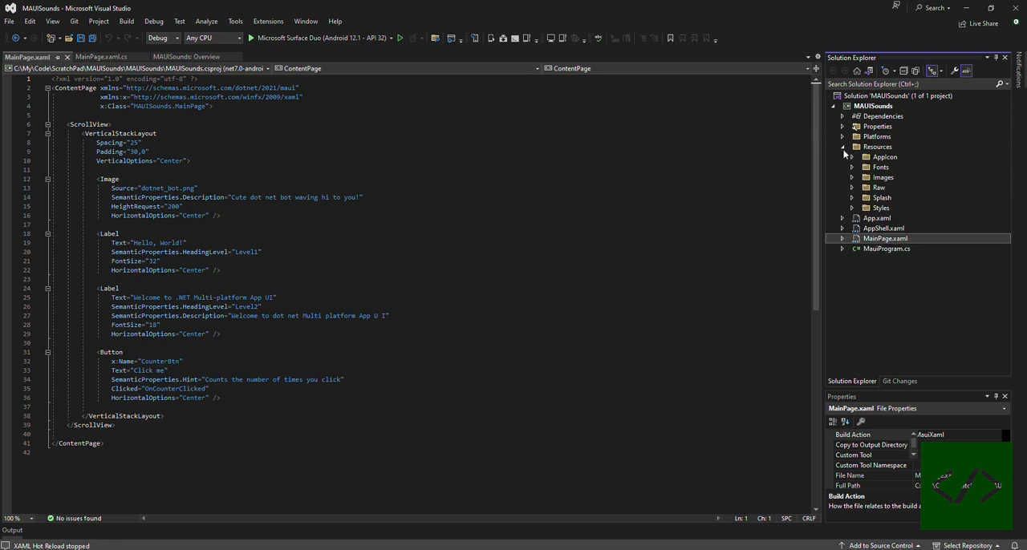
left_click(860, 157)
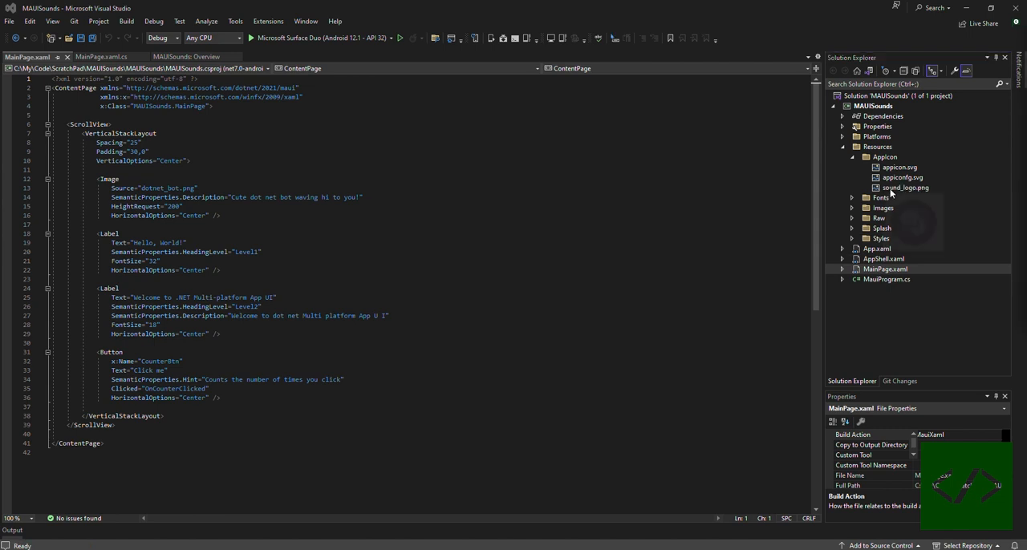
mouse_move(940, 193)
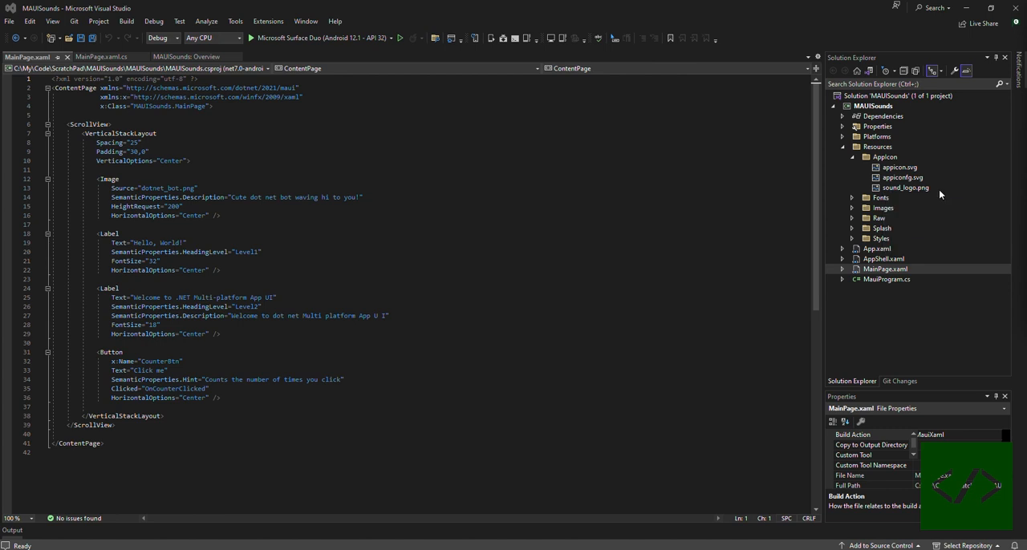
mouse_move(902, 186)
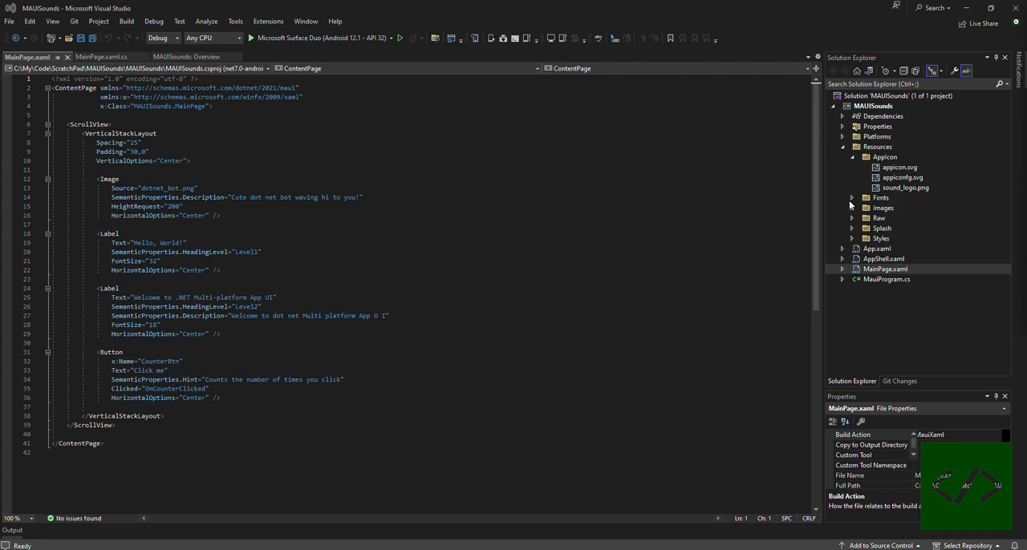
- Edit the .csproj and set sound_logo.png's Build Action to MauiIcon
right_click(873, 105)
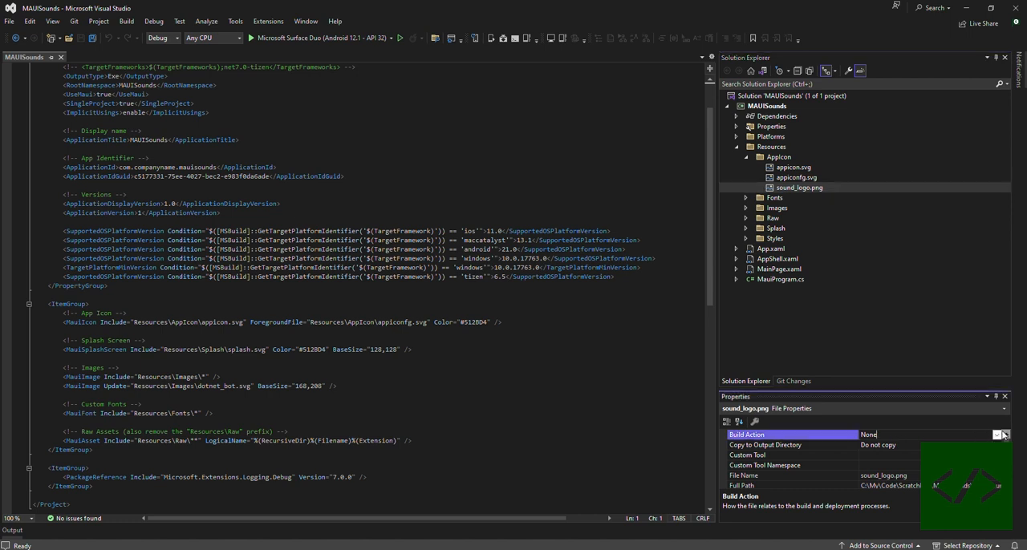
left_click(1017, 435)
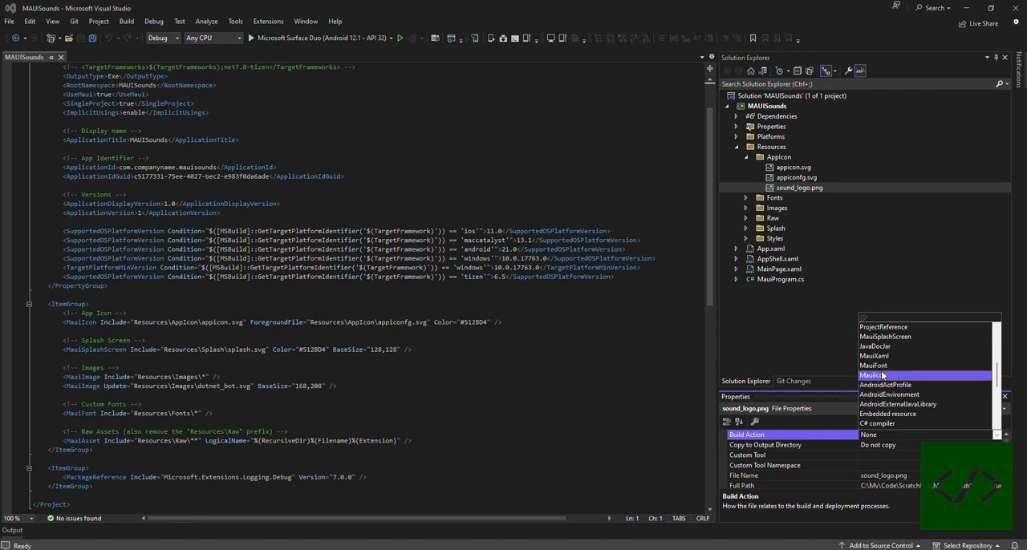
left_click(872, 375)
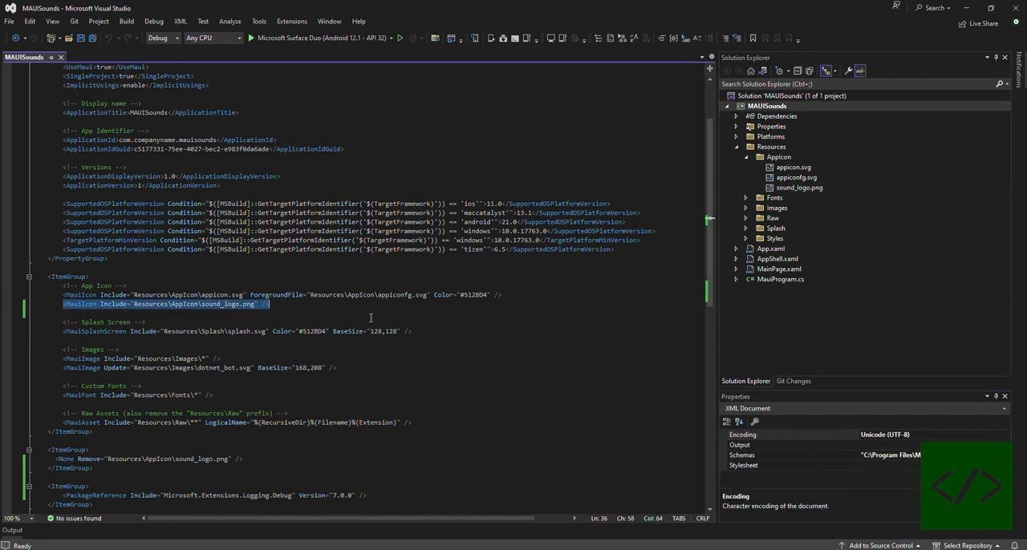
mouse_move(513, 295)
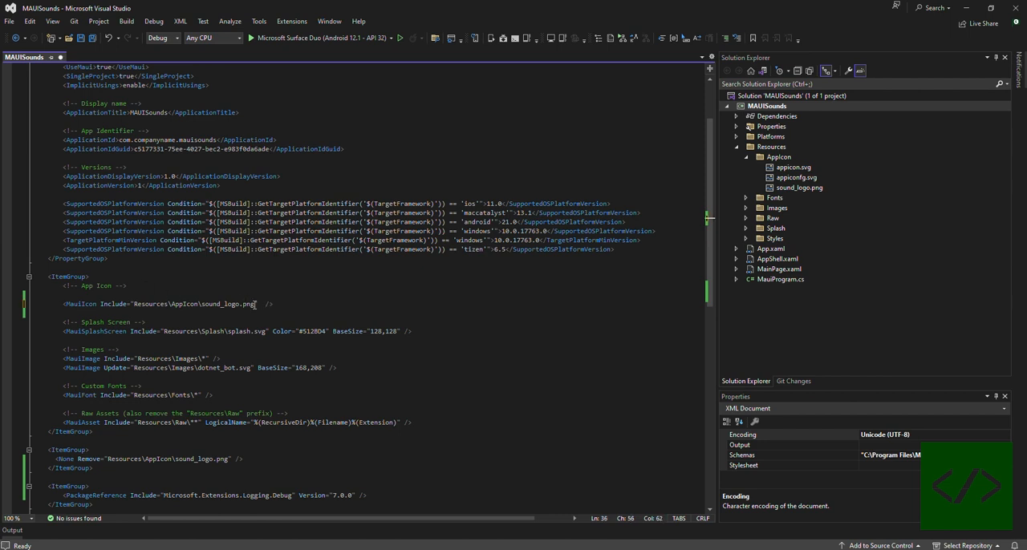
- Add Color="Orange" to the sound_logo.png MauiIcon element in the .csproj
type("Color=\"")
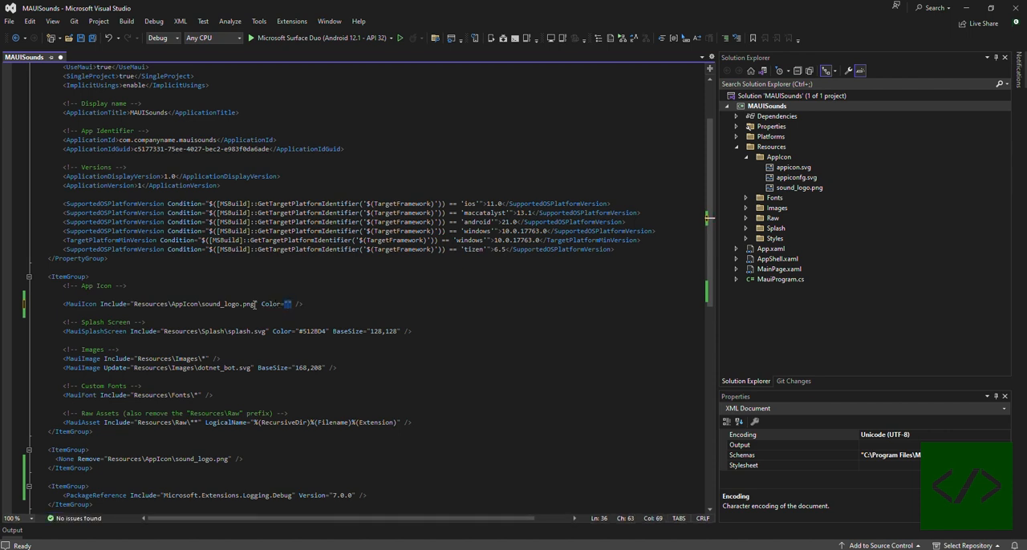
type("Orange")
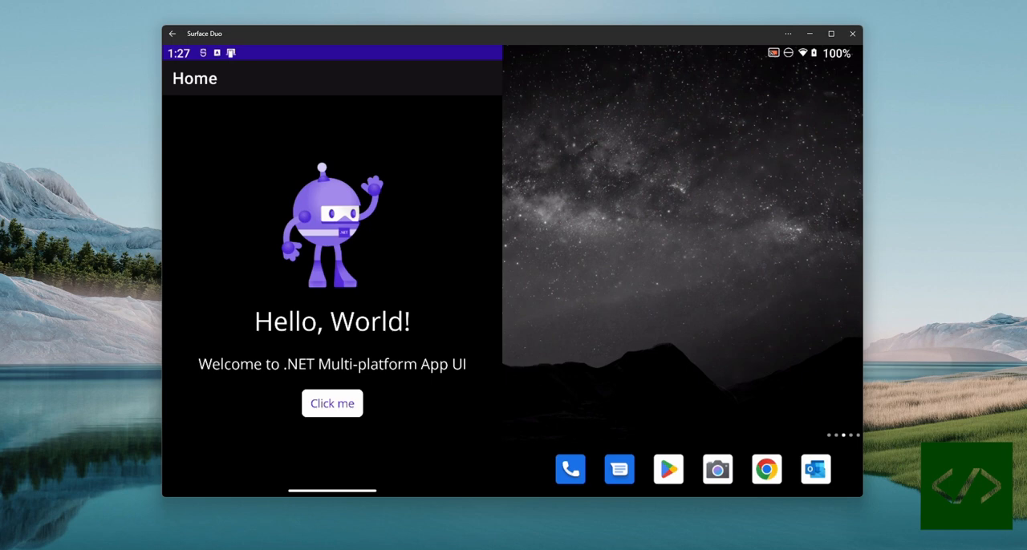
mouse_move(234, 486)
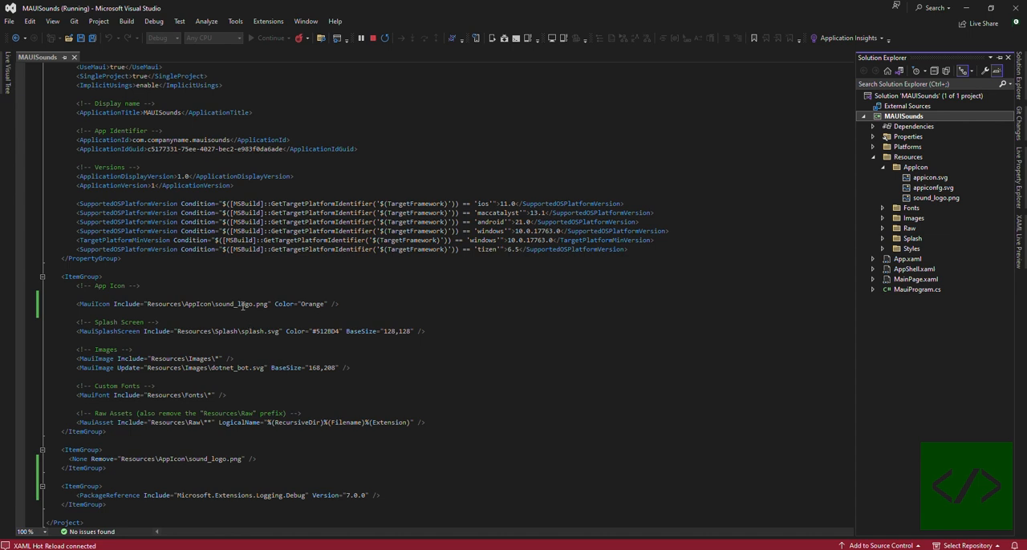
- In Platforms/Android/AndroidManifest.xml, replace appicon and appicon_round with sound_logo
double_click(234, 305)
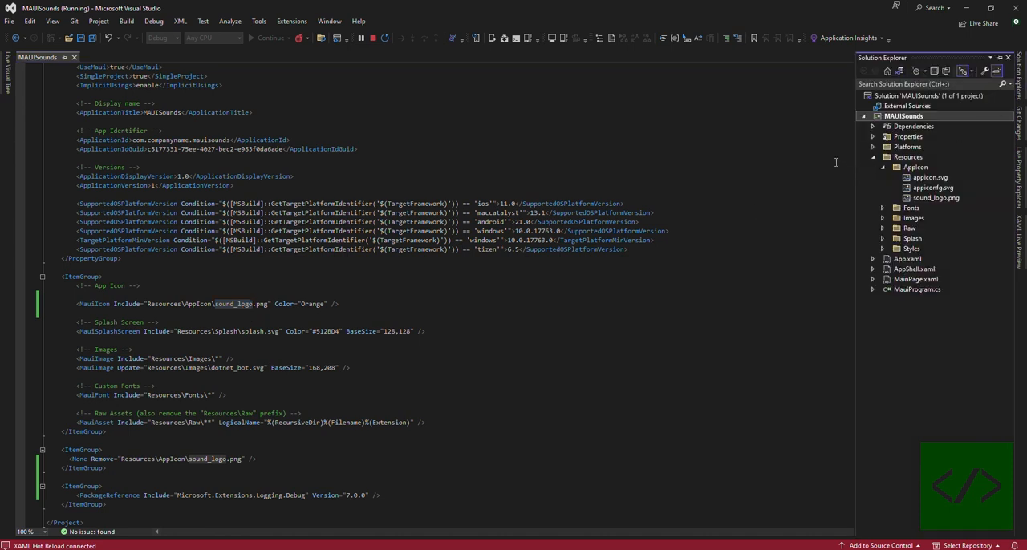
left_click(871, 148)
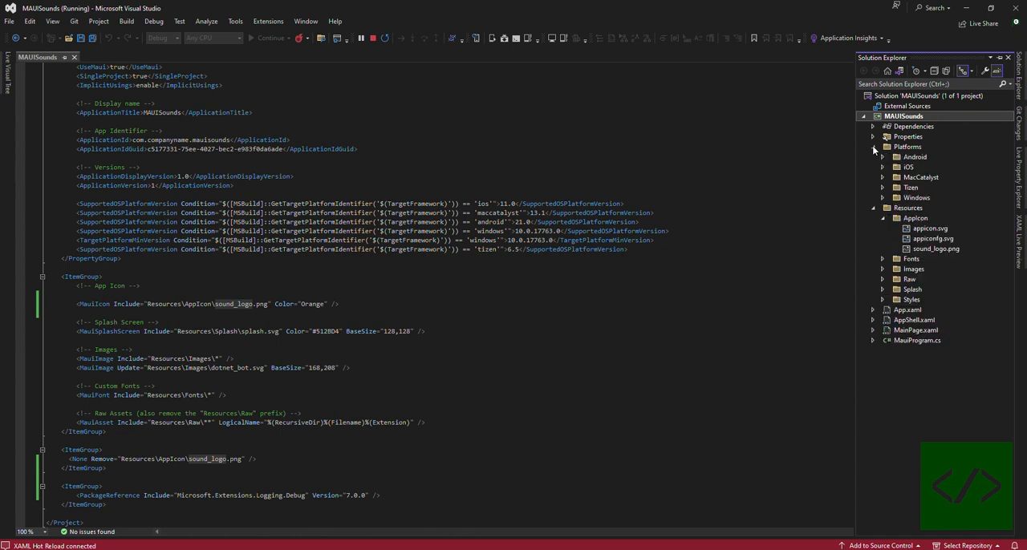
left_click(892, 157)
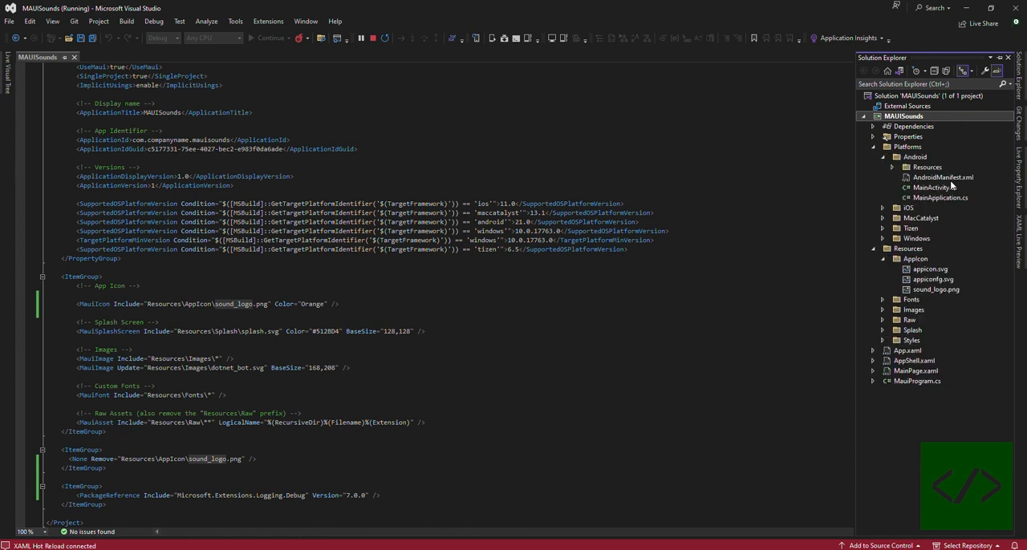
double_click(943, 176)
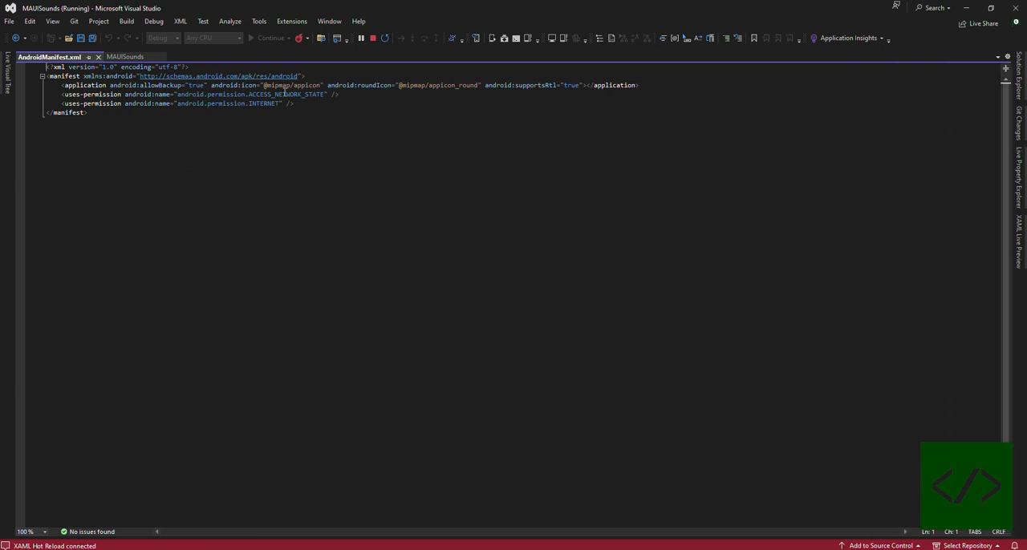
mouse_move(441, 90)
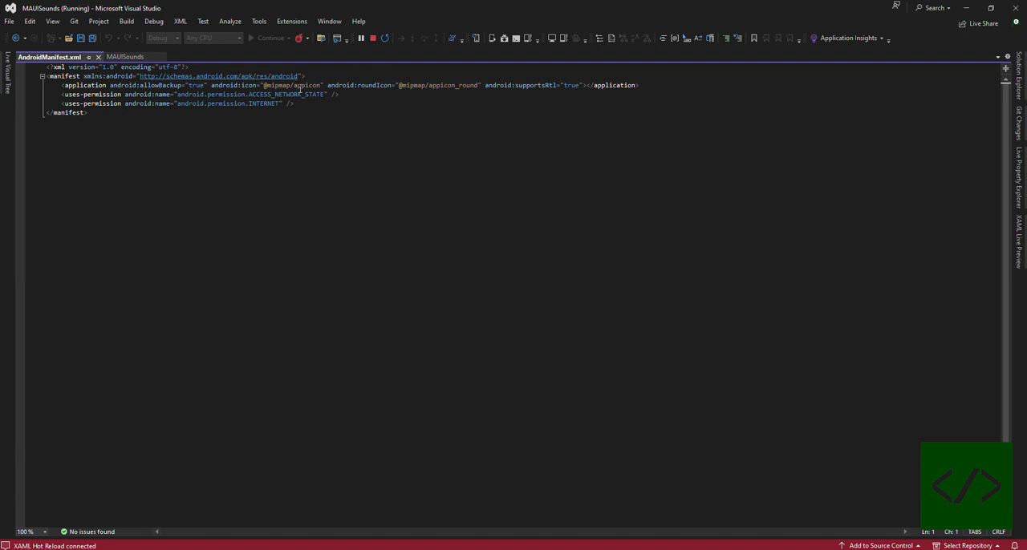
double_click(308, 85)
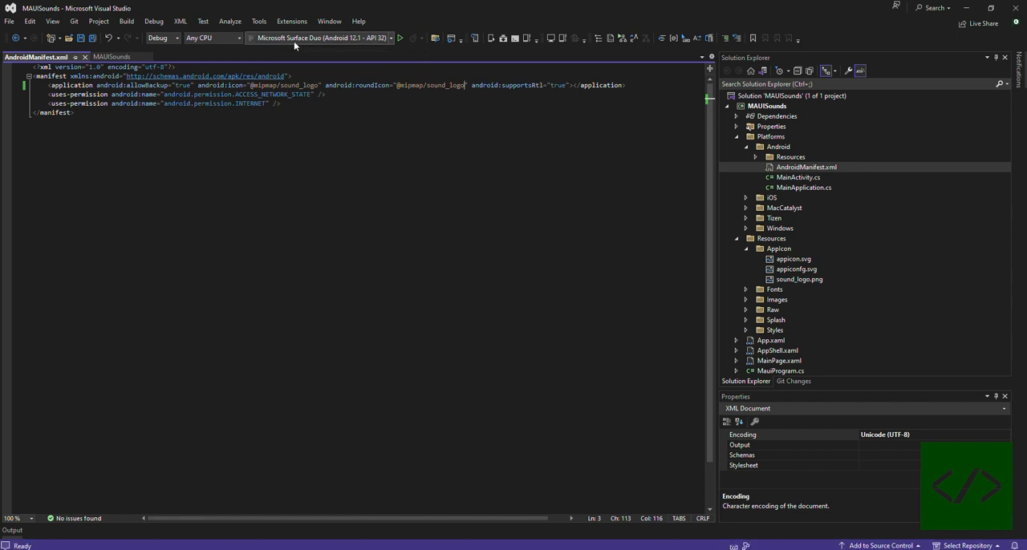
- Debug MAUISounds on the Surface Duo emulator and return to the project file
left_click(407, 37)
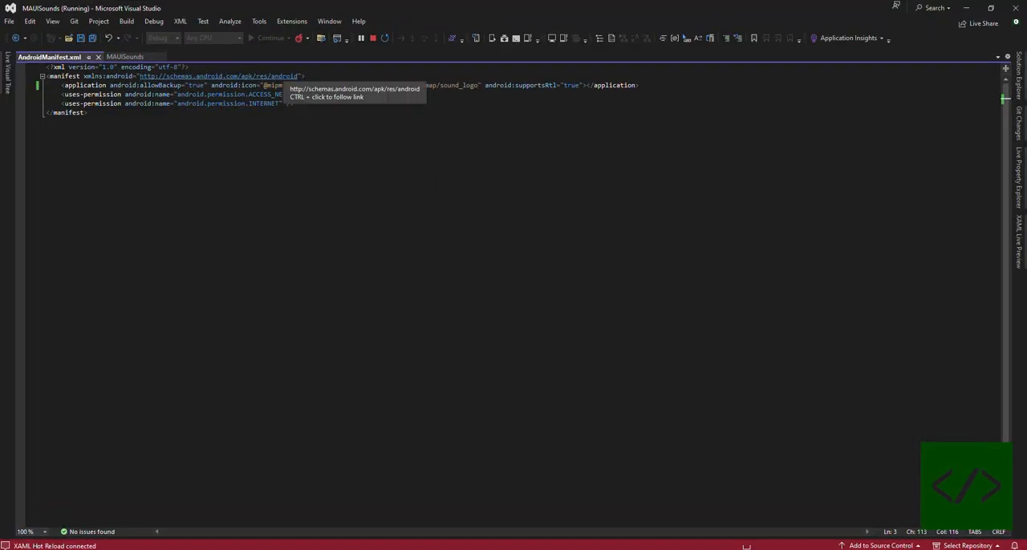
left_click(126, 57)
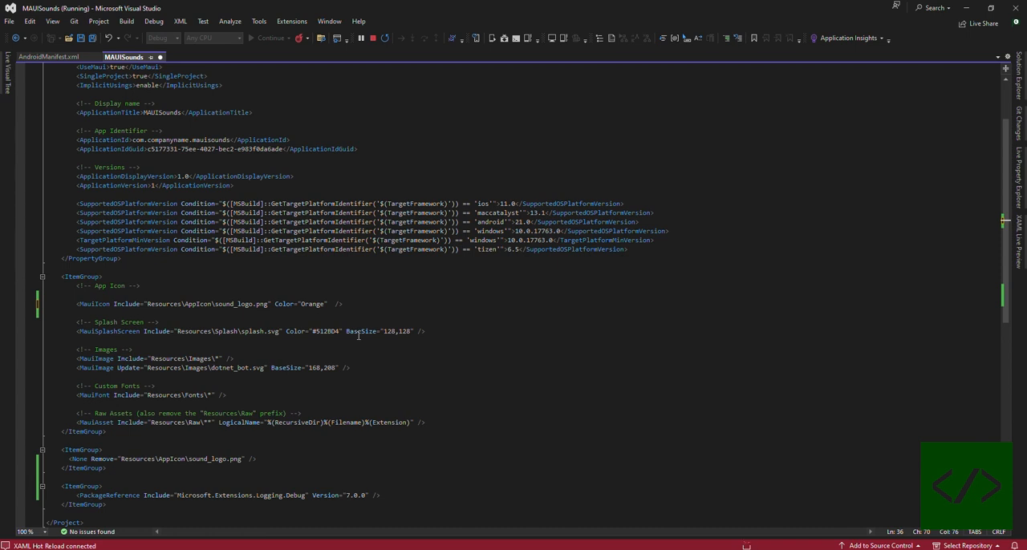
- Add ForegroundScale="0.65" to the sound_logo.png MauiIcon element
type("ForegroundScale=\"")
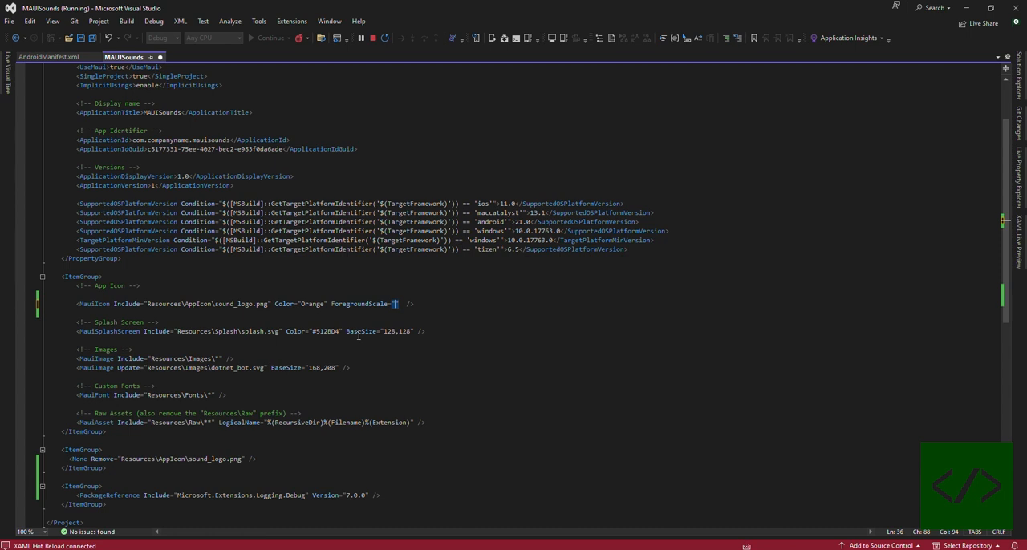
type("0.65")
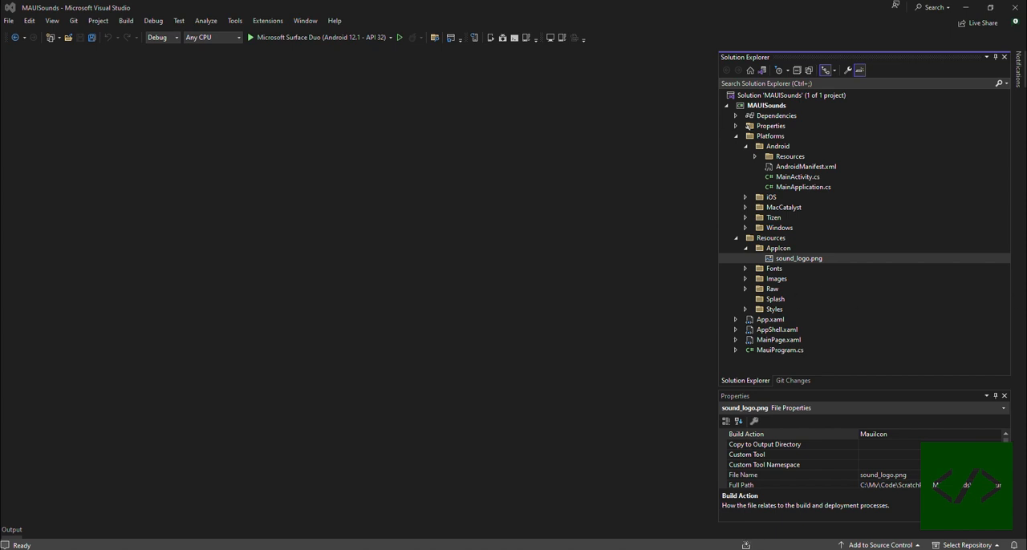
- Paste sound_logo.png into Resources/Splash, then reopen the MAUISounds .csproj via Edit Project File
left_click(773, 298)
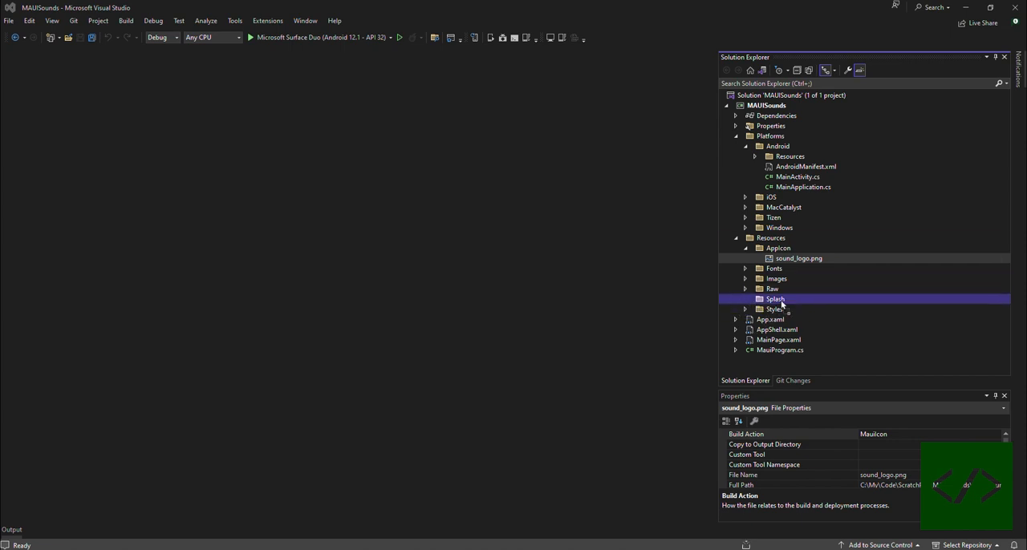
left_click(744, 299)
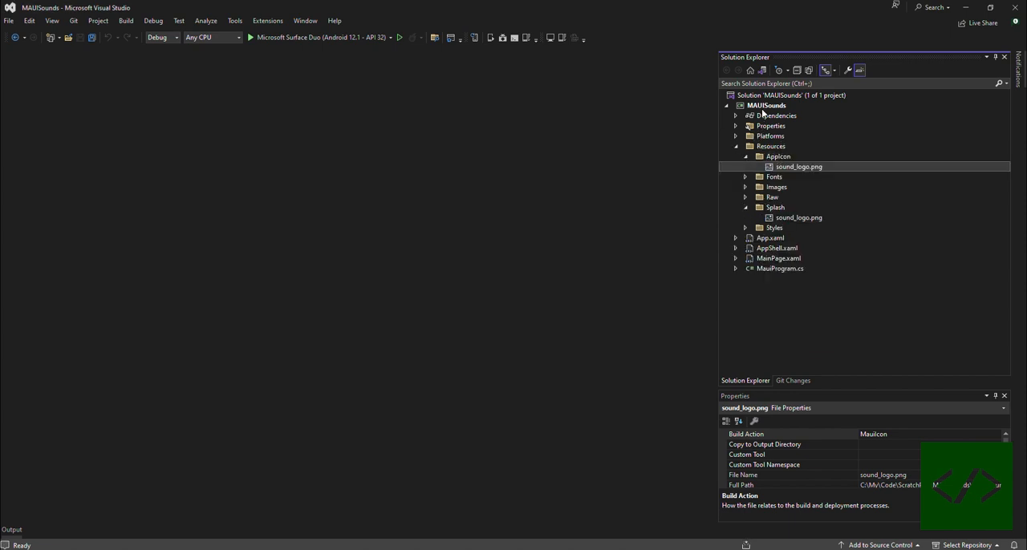
right_click(767, 106)
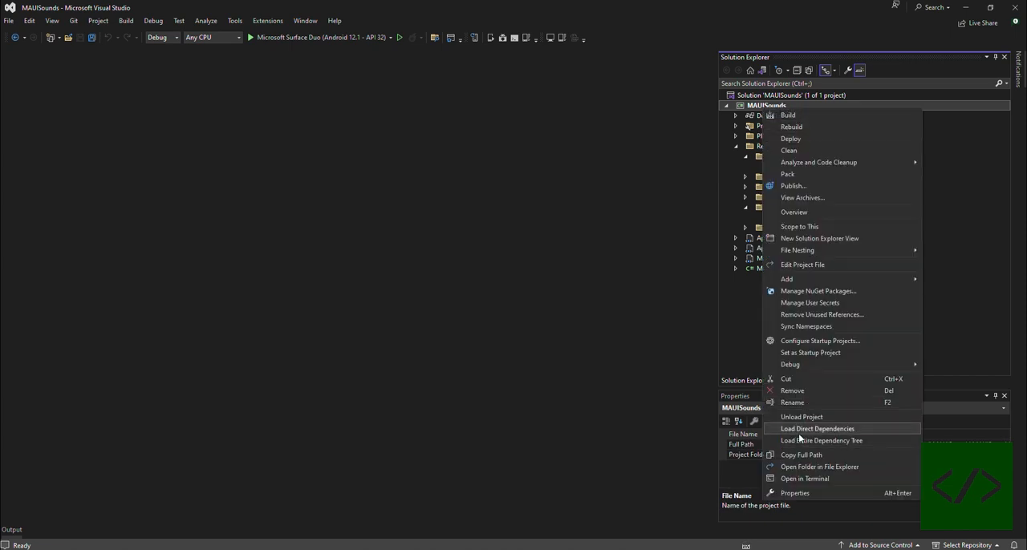
left_click(802, 265)
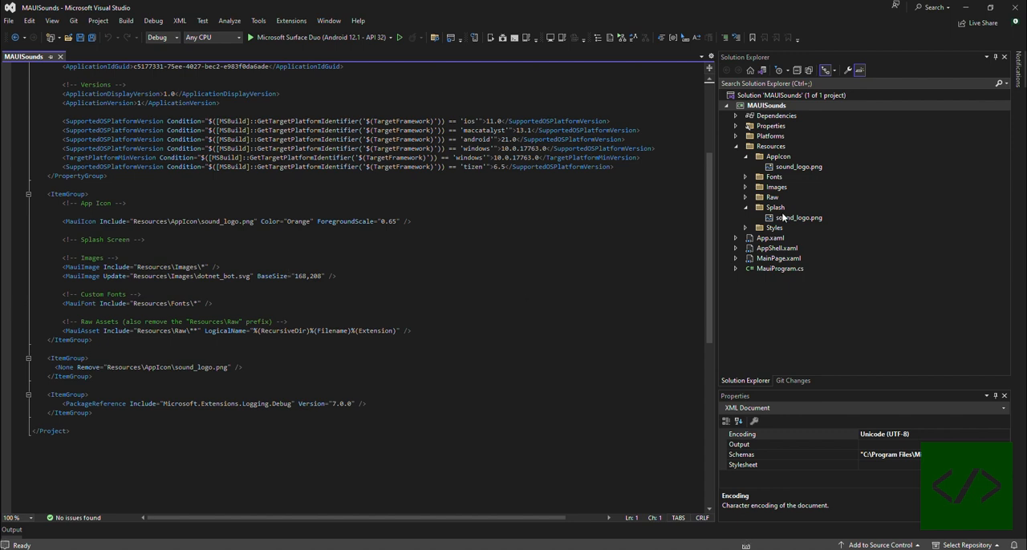
- Set Splash/sound_logo.png's Build Action to MauiSplashScreen in the Properties window
left_click(796, 218)
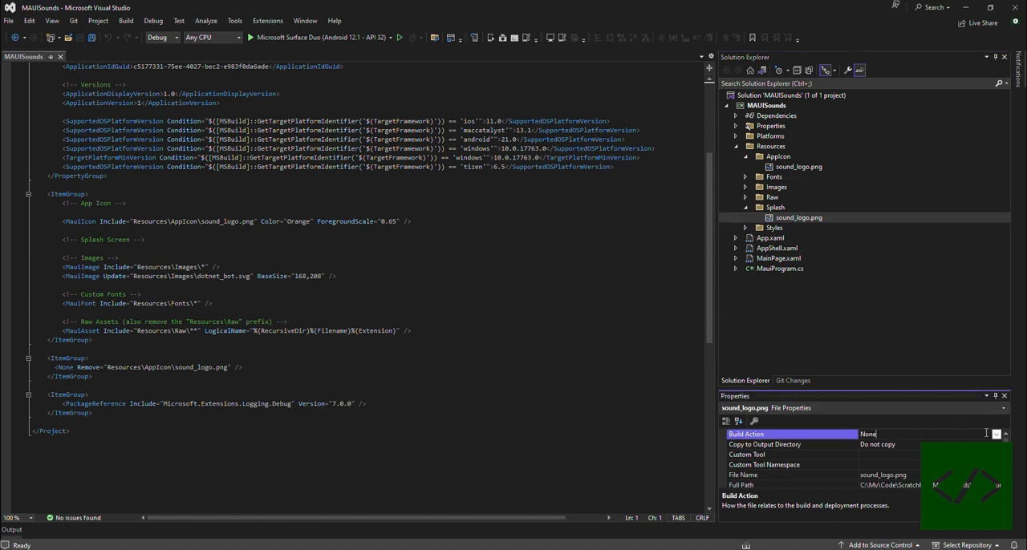
left_click(992, 433)
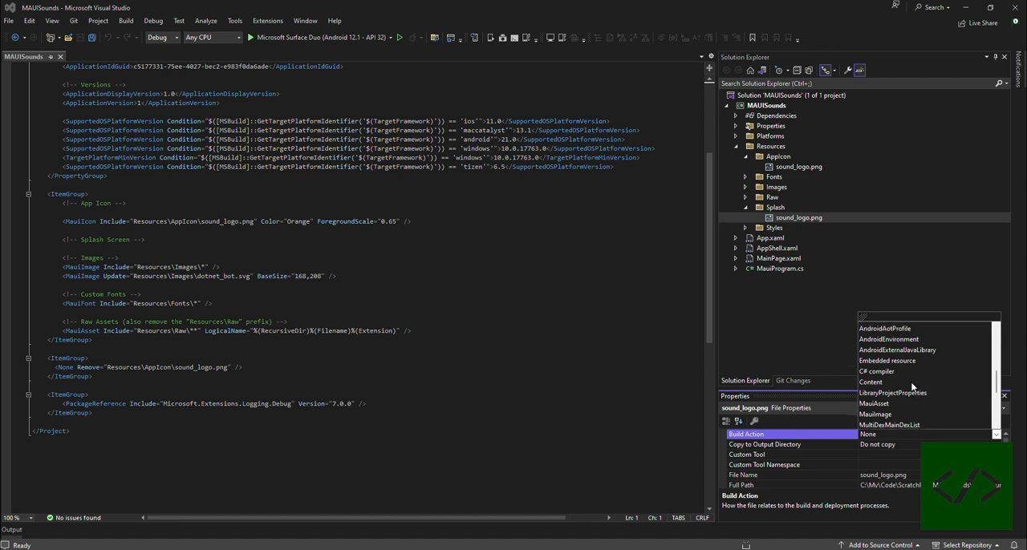
scroll("down", 3)
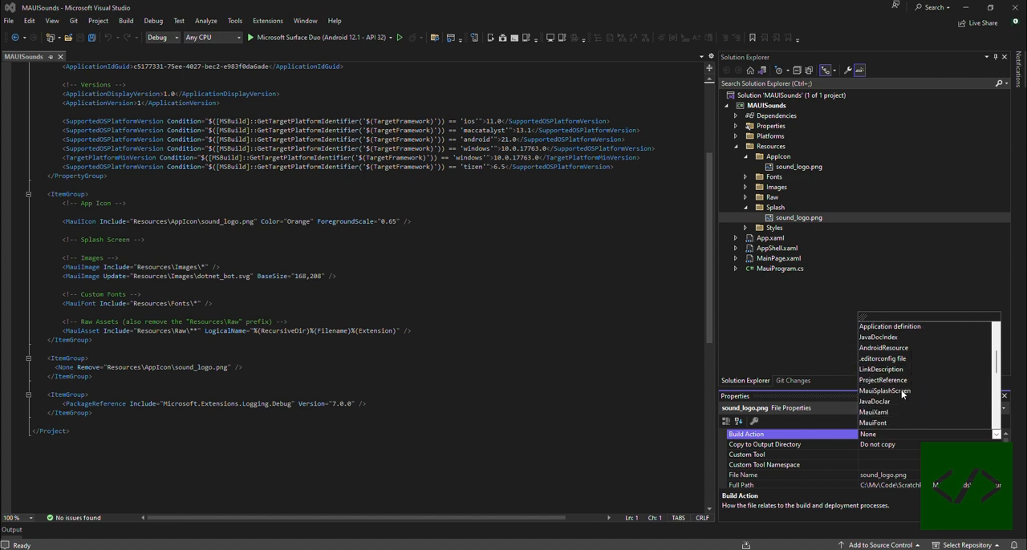
left_click(886, 392)
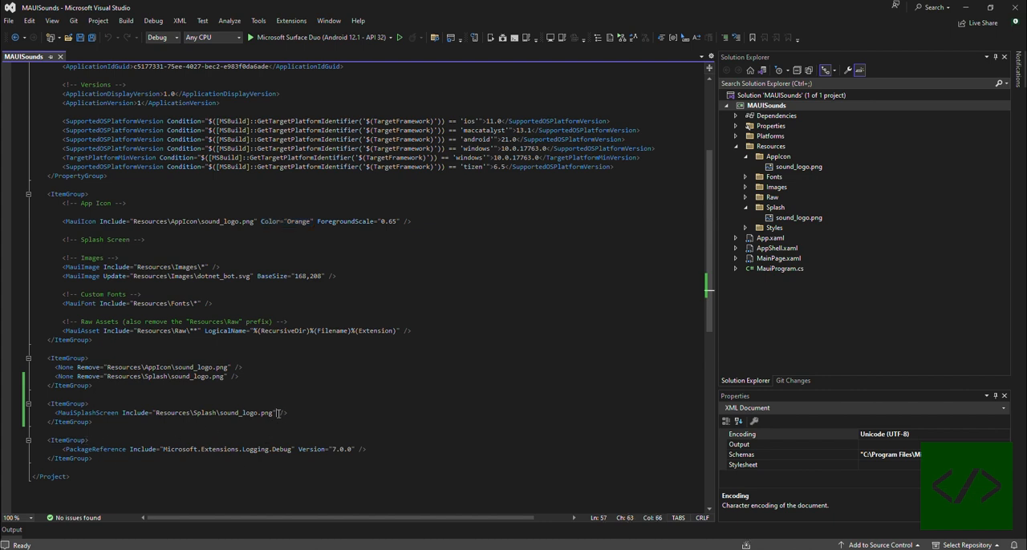
- Add Color="Orange" to the MauiSplashScreen entry and start the app on the Surface Duo emulator
type("Color=\"Orange\"")
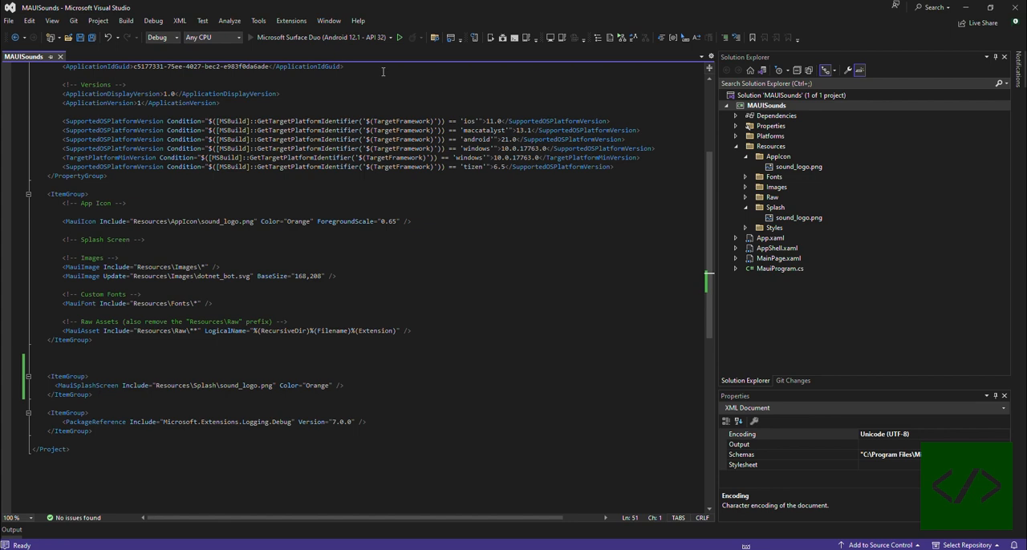
left_click(408, 37)
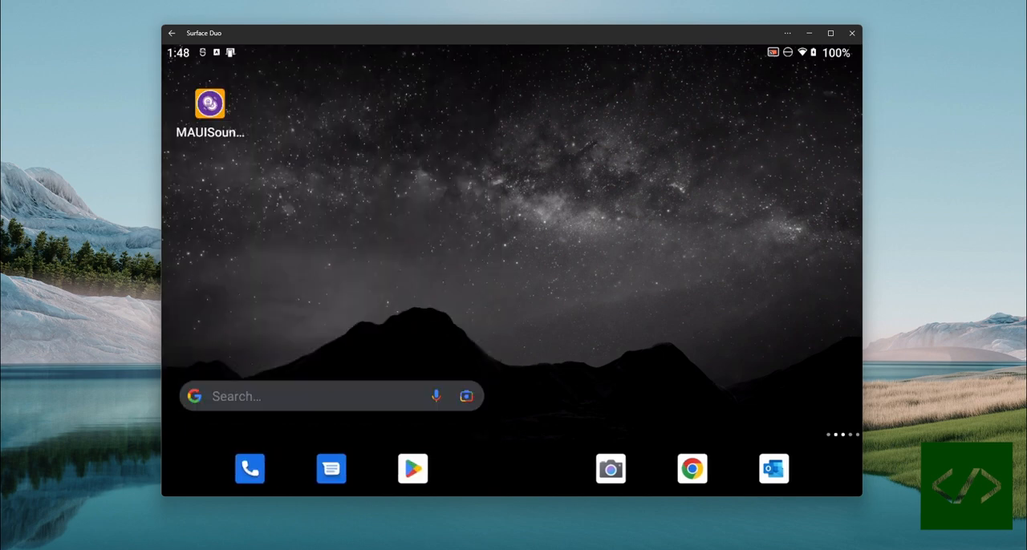
- Check the MAUISounds icon on the emulator home screen, then return to Visual Studio to stop debugging
left_click(210, 106)
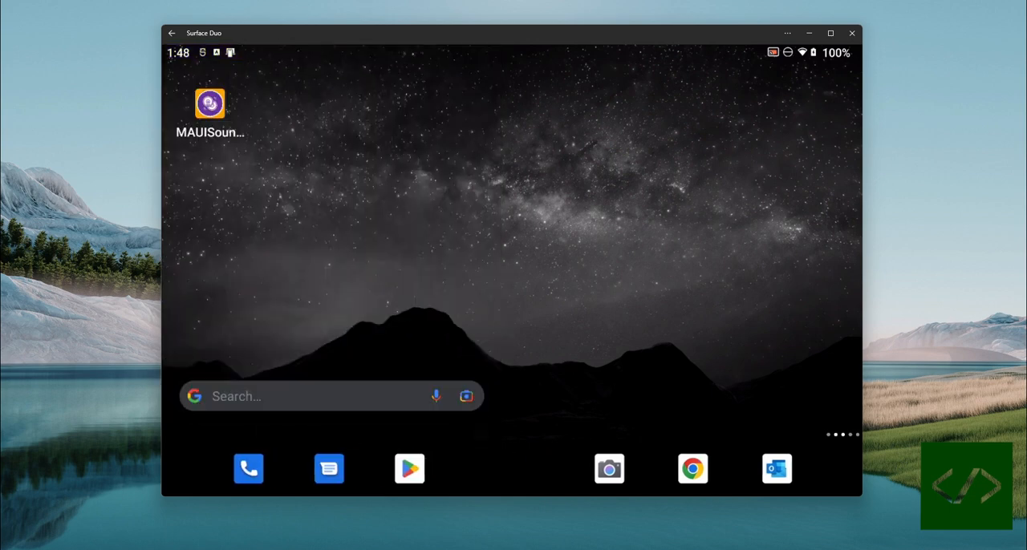
left_click(209, 106)
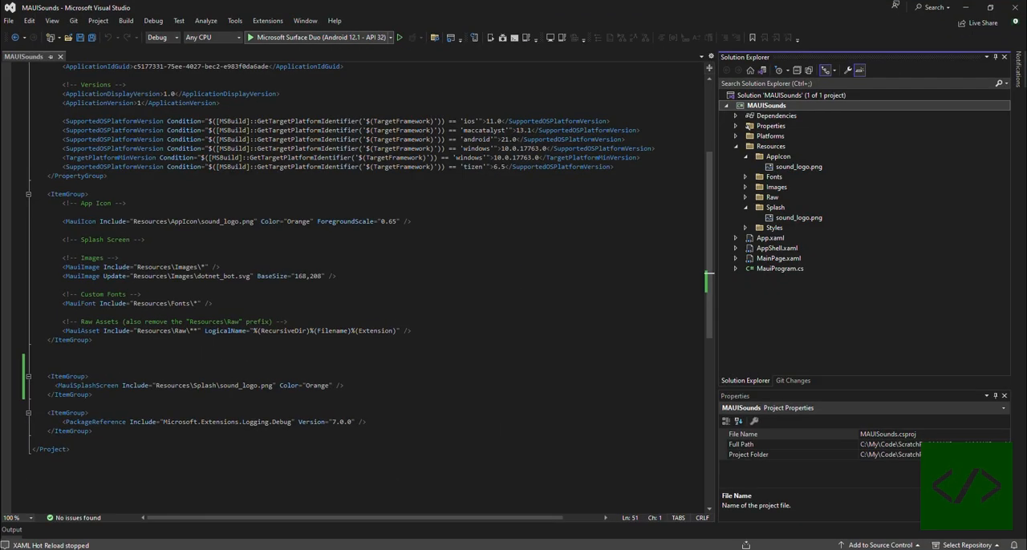
mouse_move(321, 37)
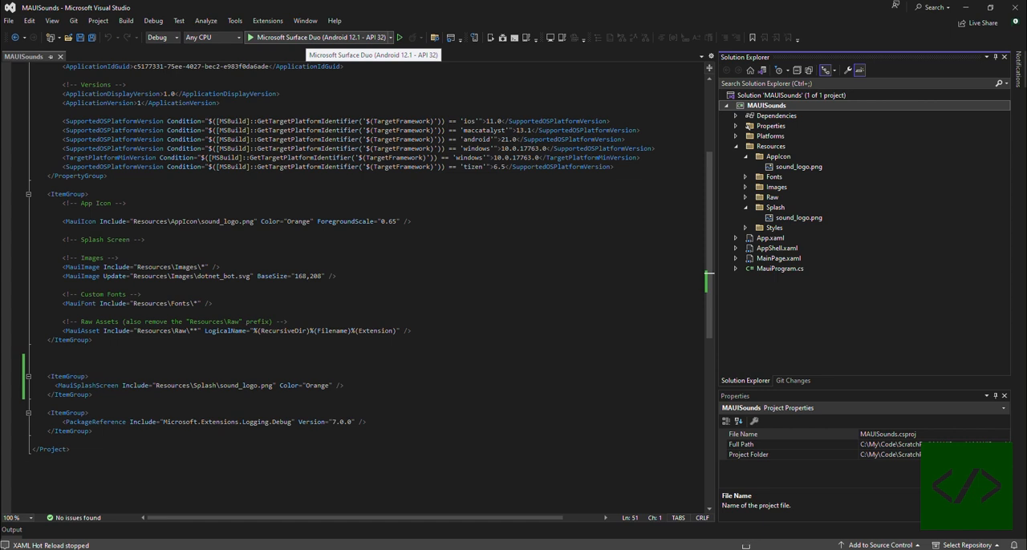